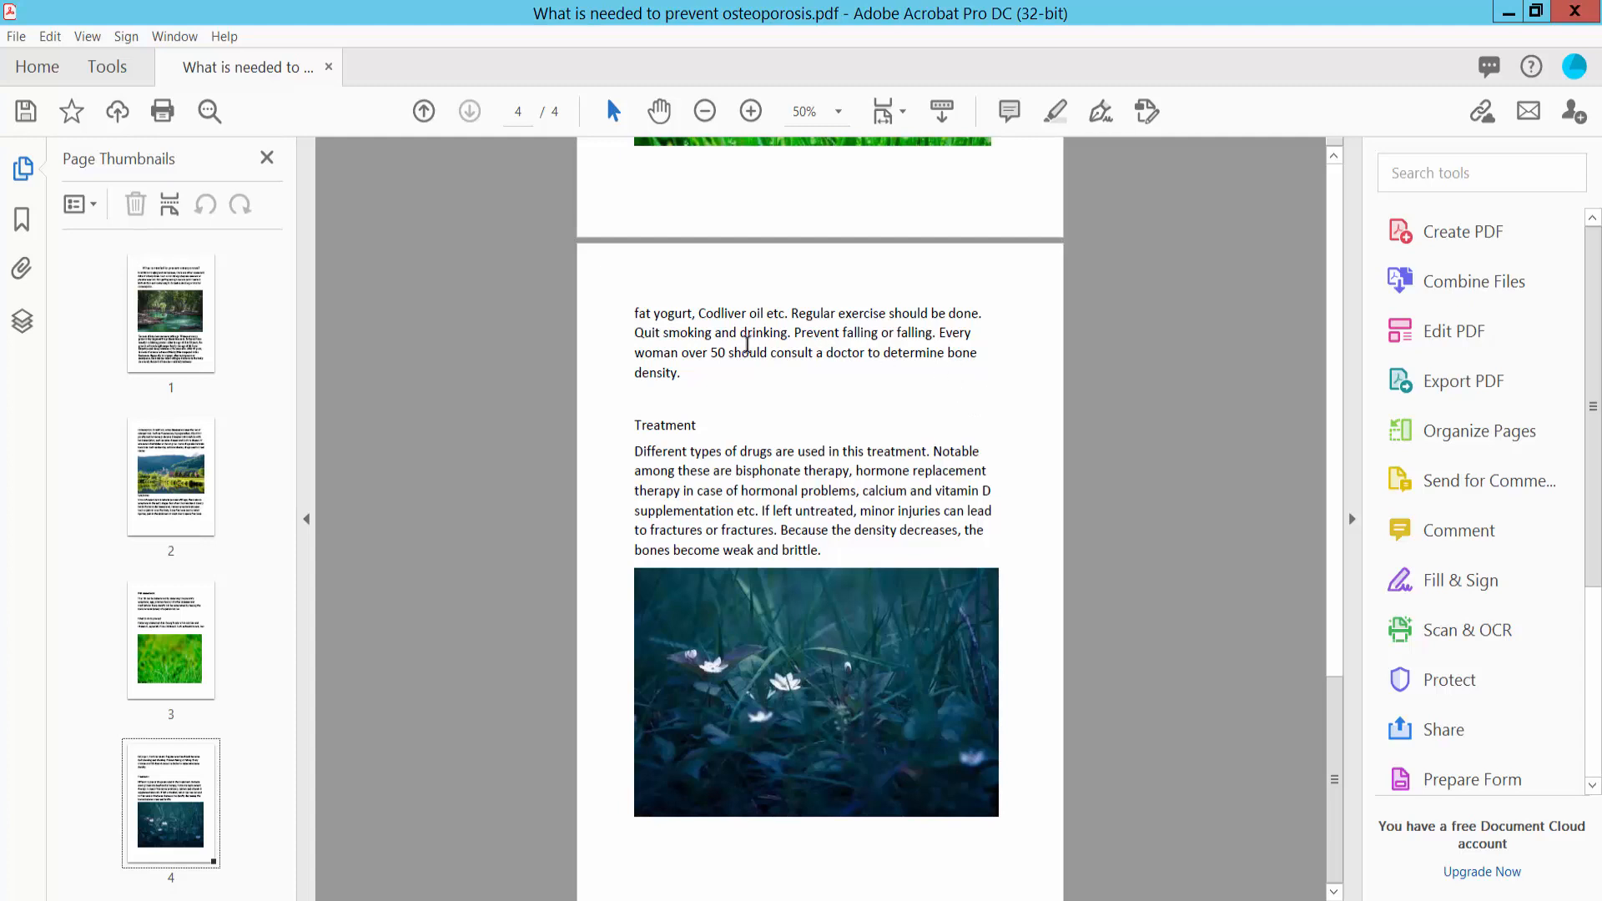
Copy the dark flower photo on page 4 via Edit PDF's right-click Copy
{"action": "left_click", "coordinate": [107, 66]}
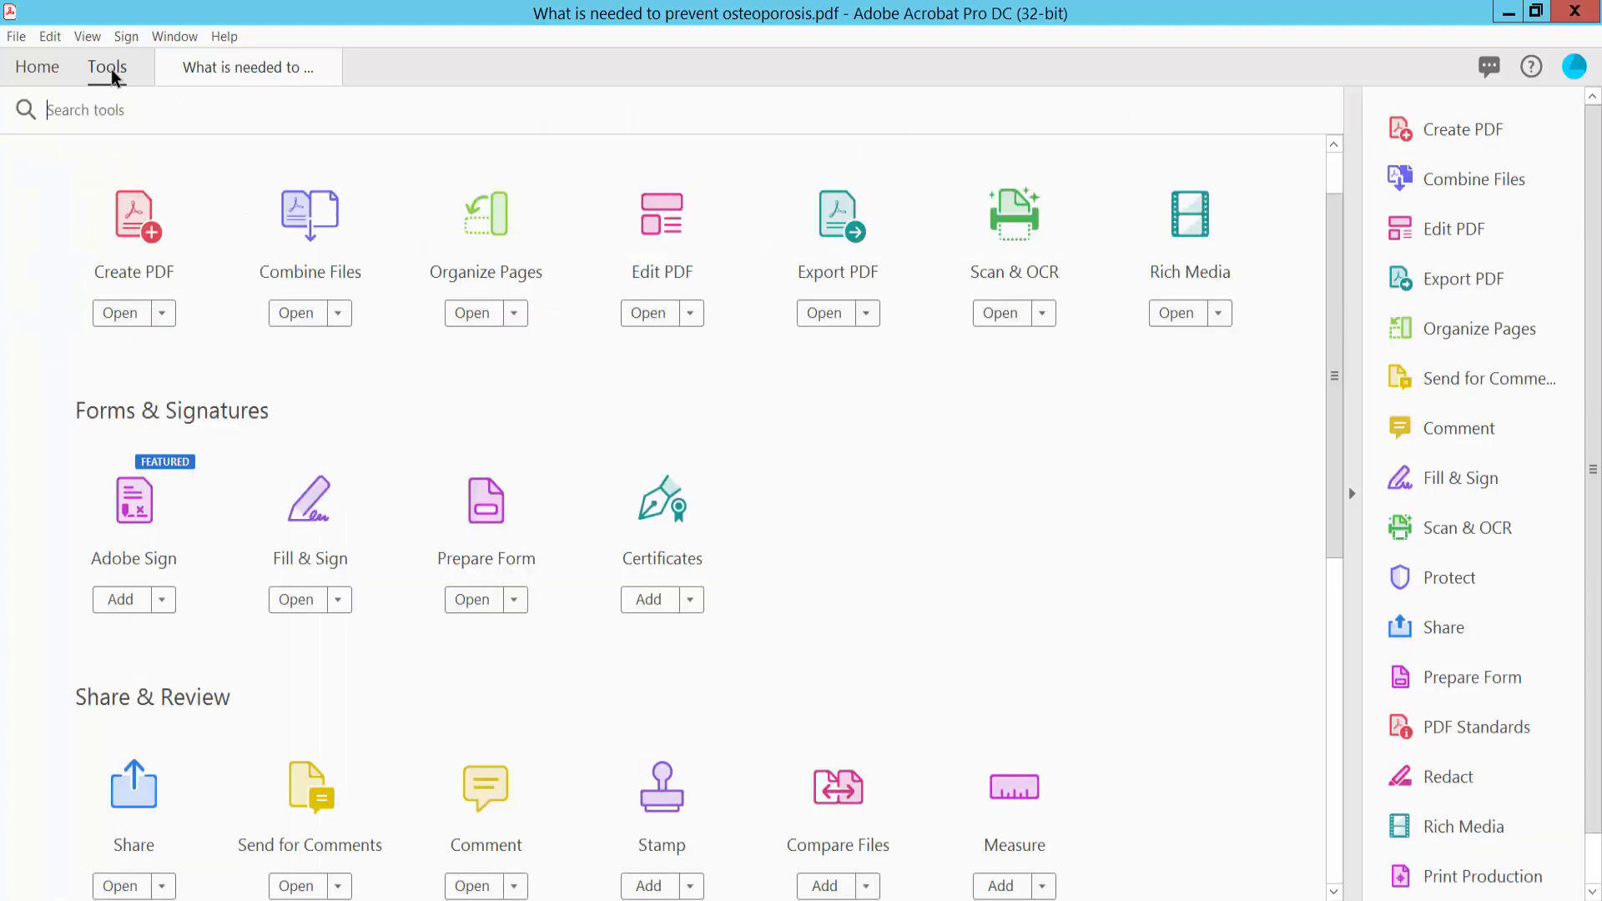
{"action": "mouse_move", "coordinate": [666, 254]}
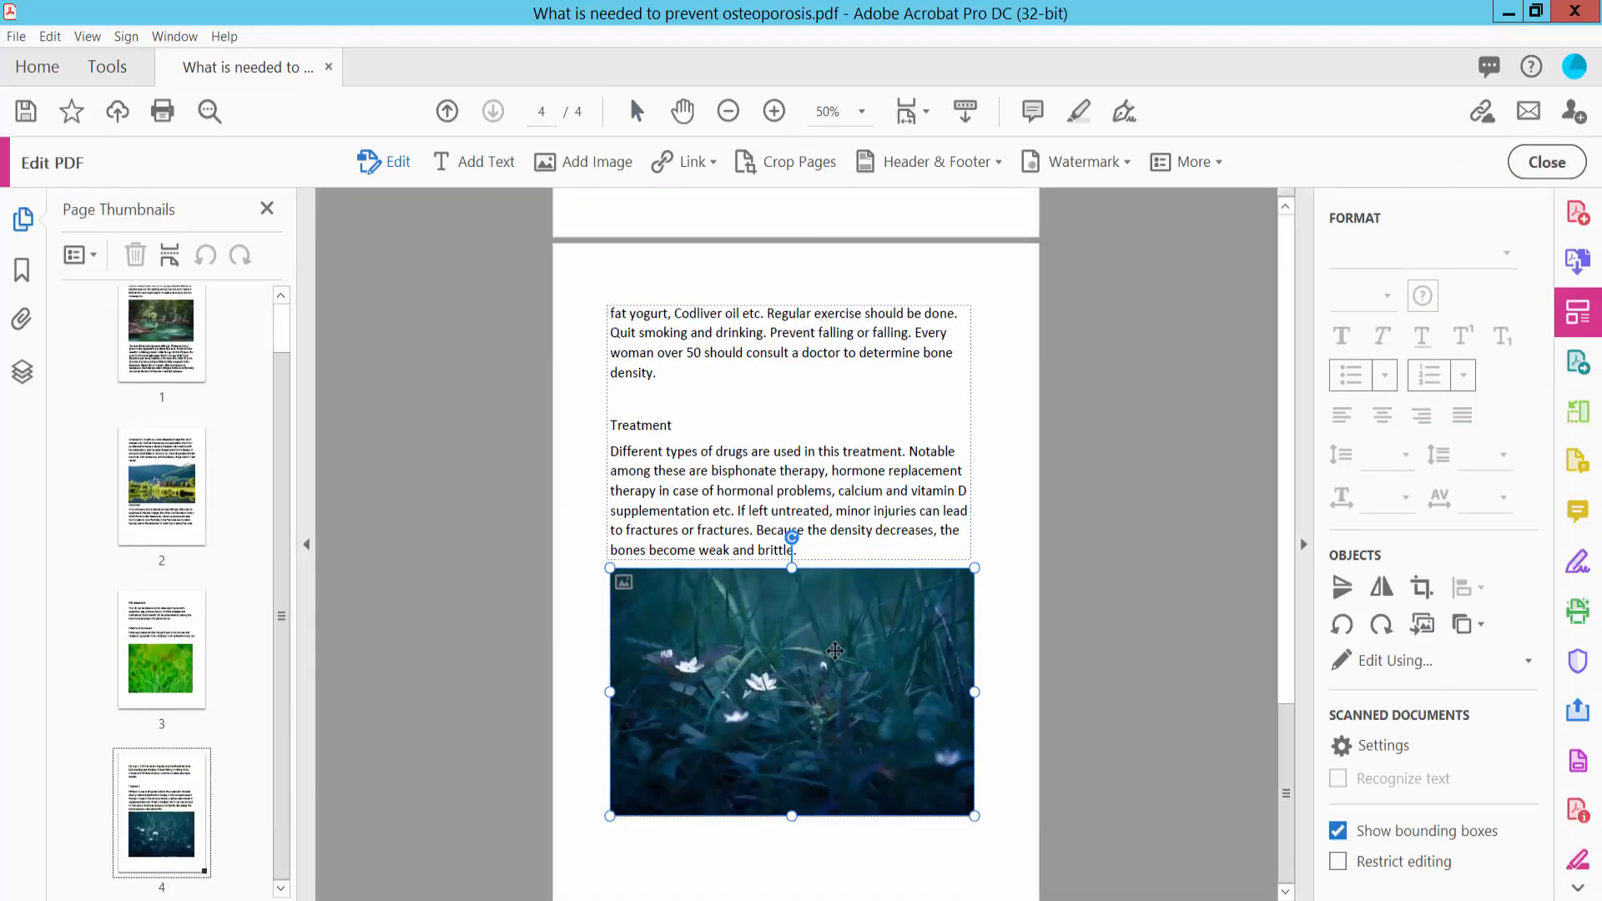
{"action": "right_click", "coordinate": [835, 651]}
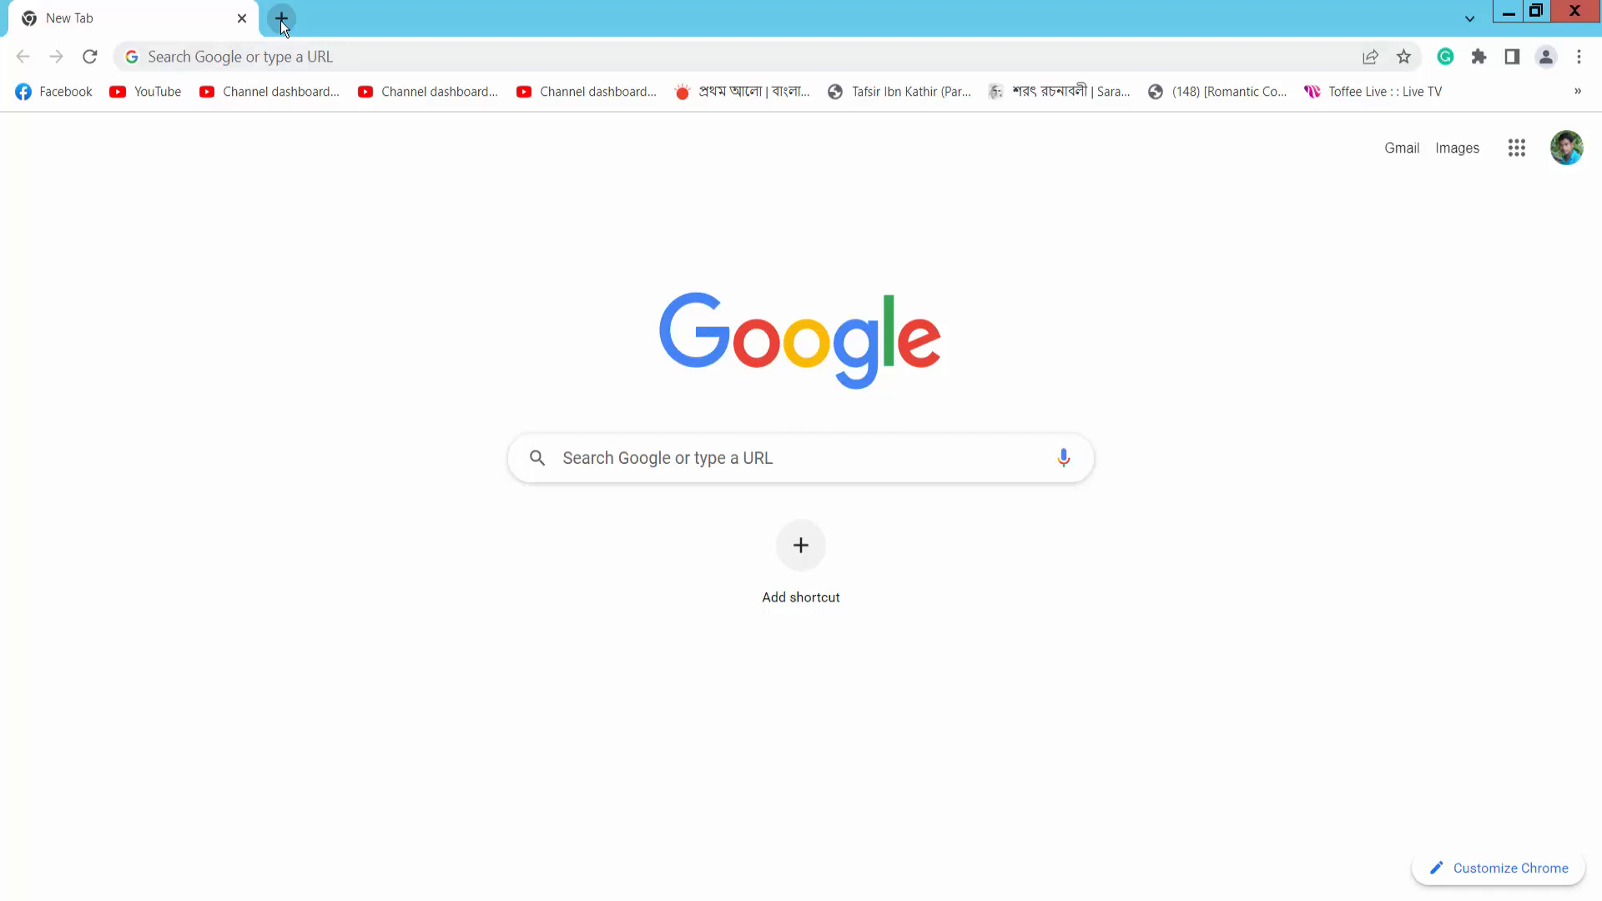
Launch Google Docs from the Google apps grid in a fresh Chrome tab
{"action": "left_click", "coordinate": [280, 17]}
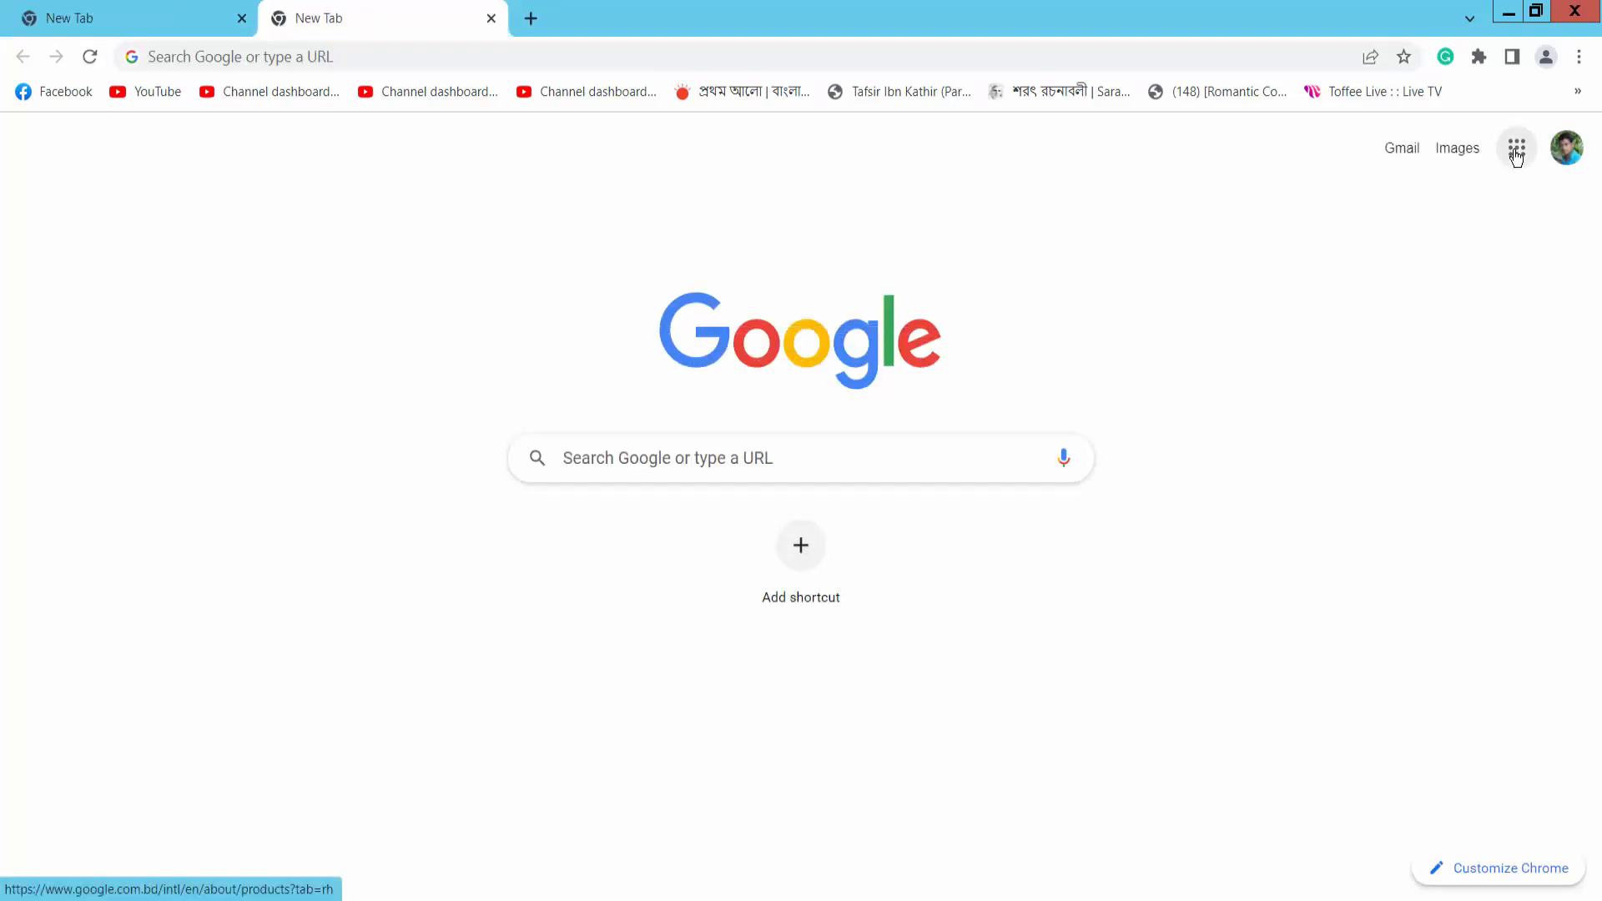
{"action": "left_click", "coordinate": [1517, 147]}
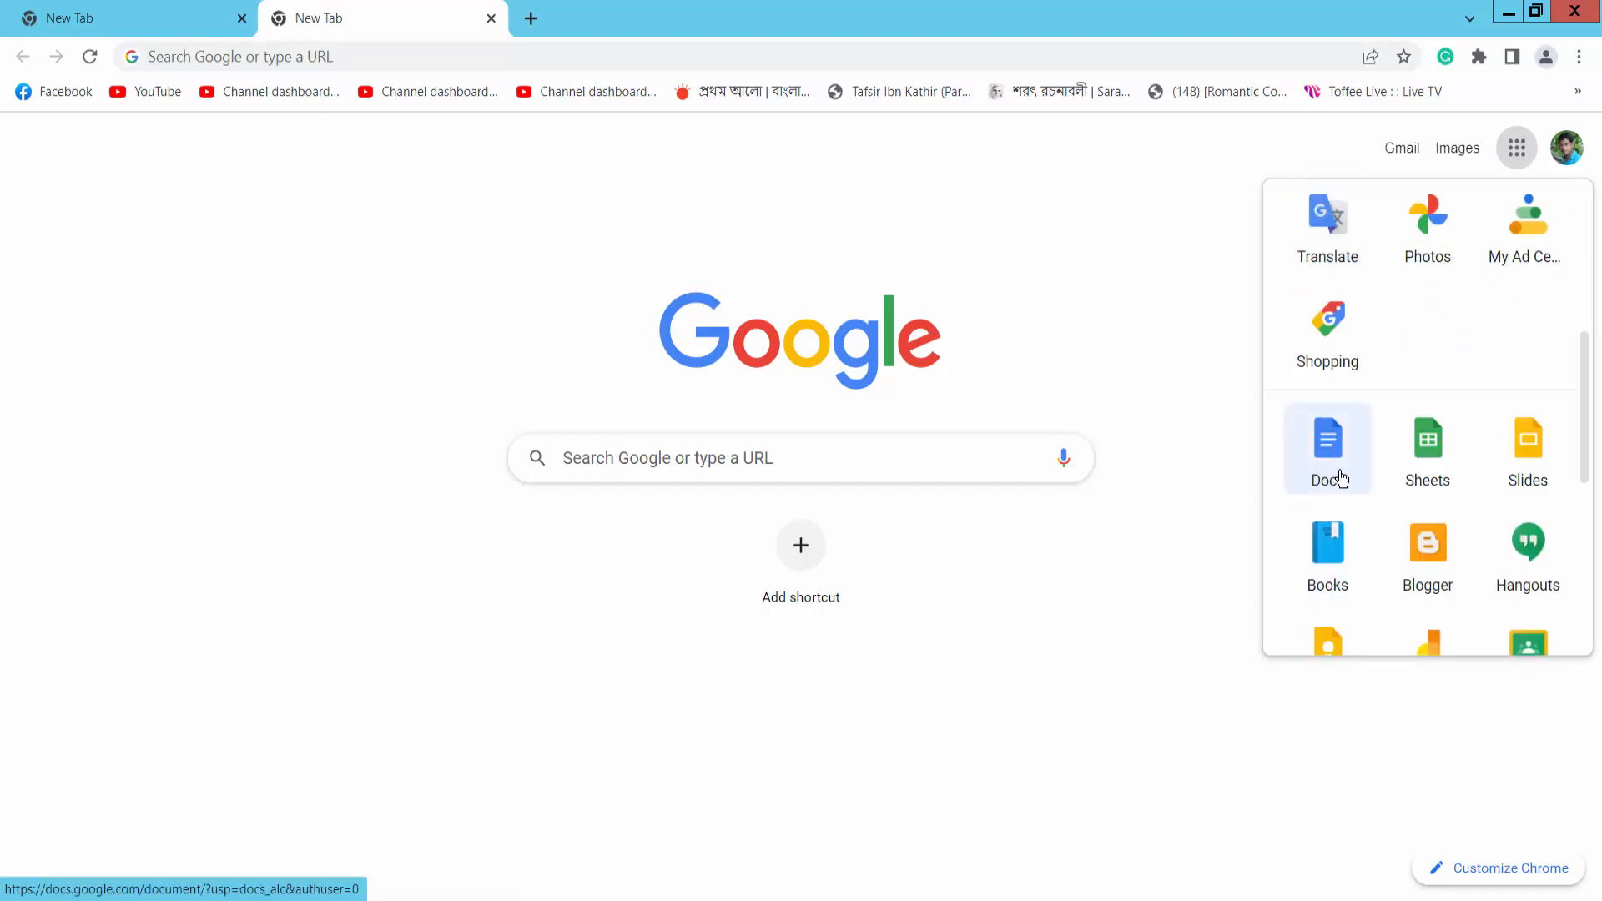
{"action": "left_click", "coordinate": [1327, 439]}
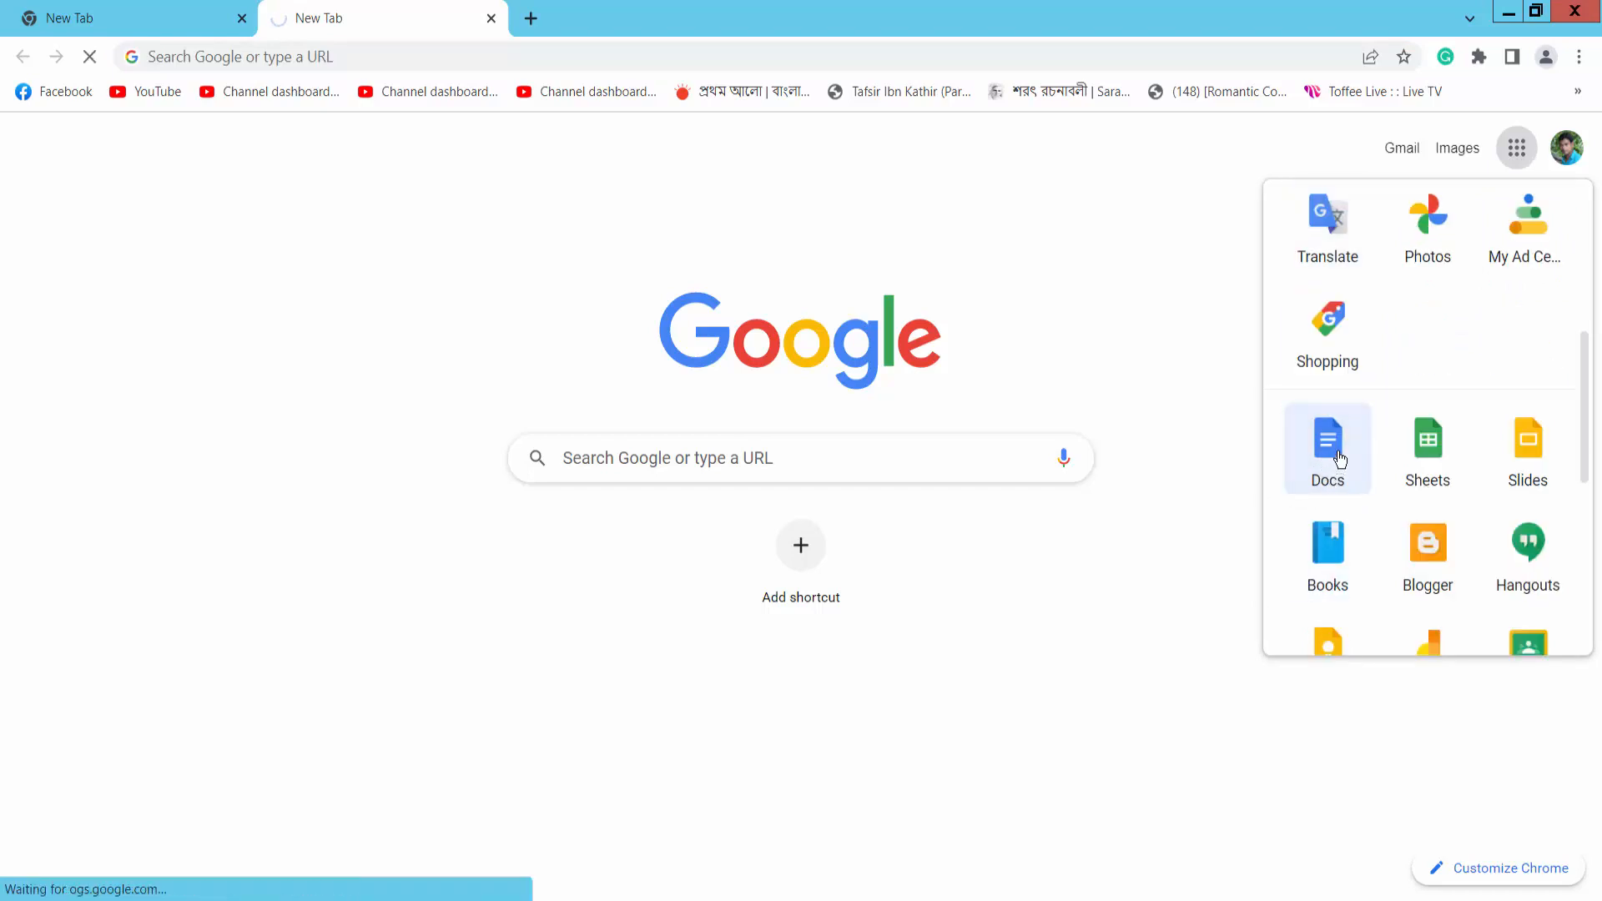
{"action": "left_click", "coordinate": [1327, 447]}
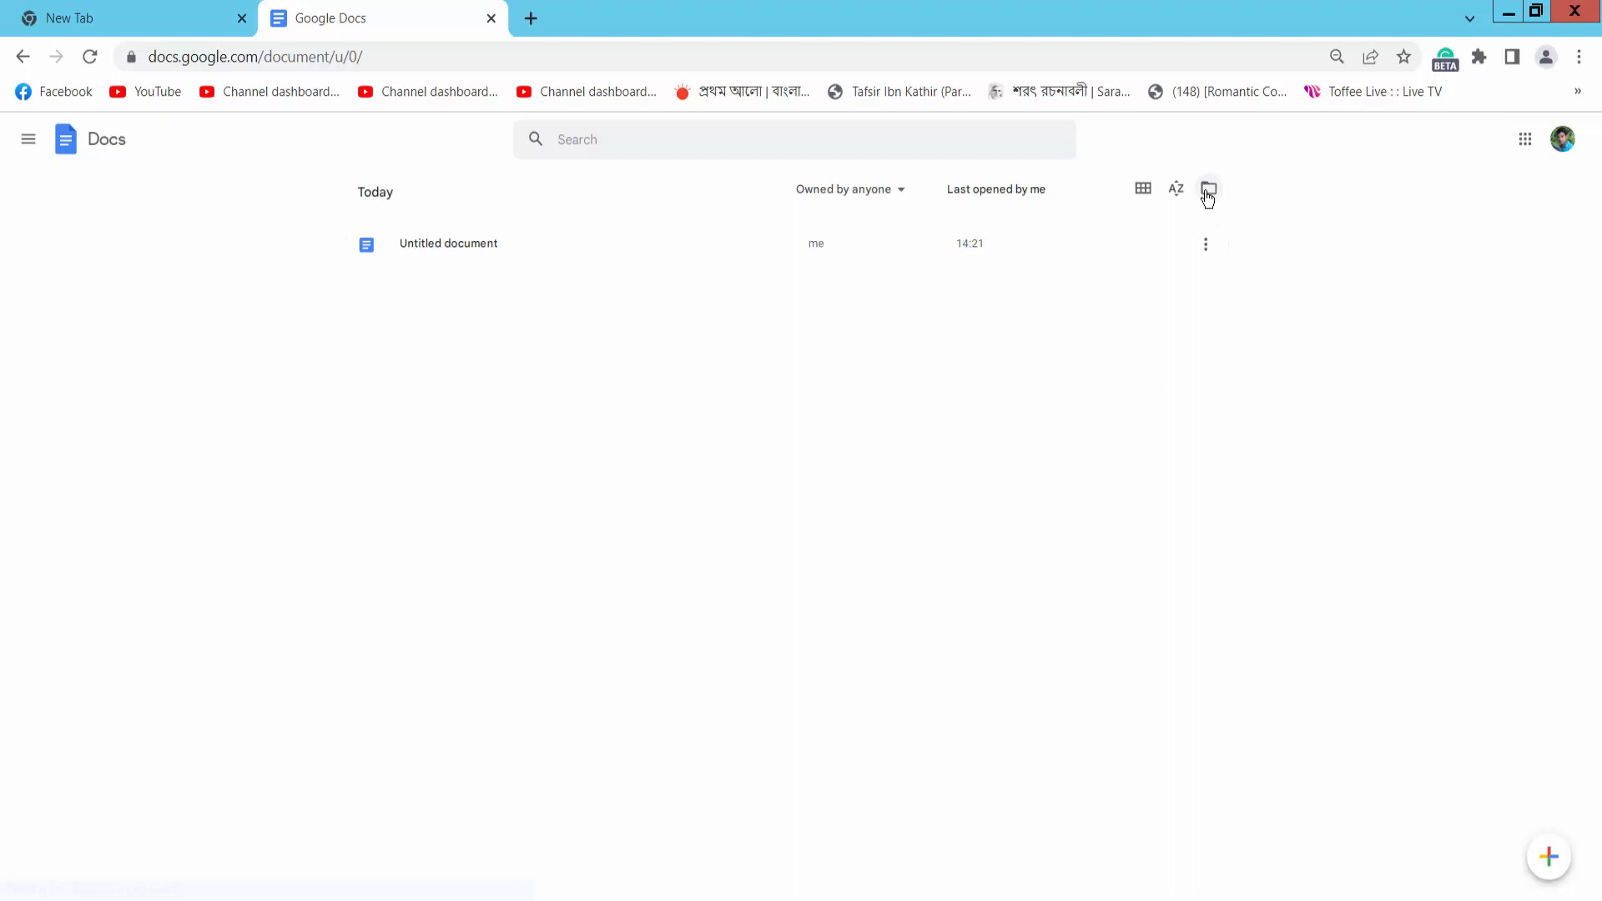
Dismiss the Open a file picker and create a new blank document instead
{"action": "left_click", "coordinate": [1208, 189]}
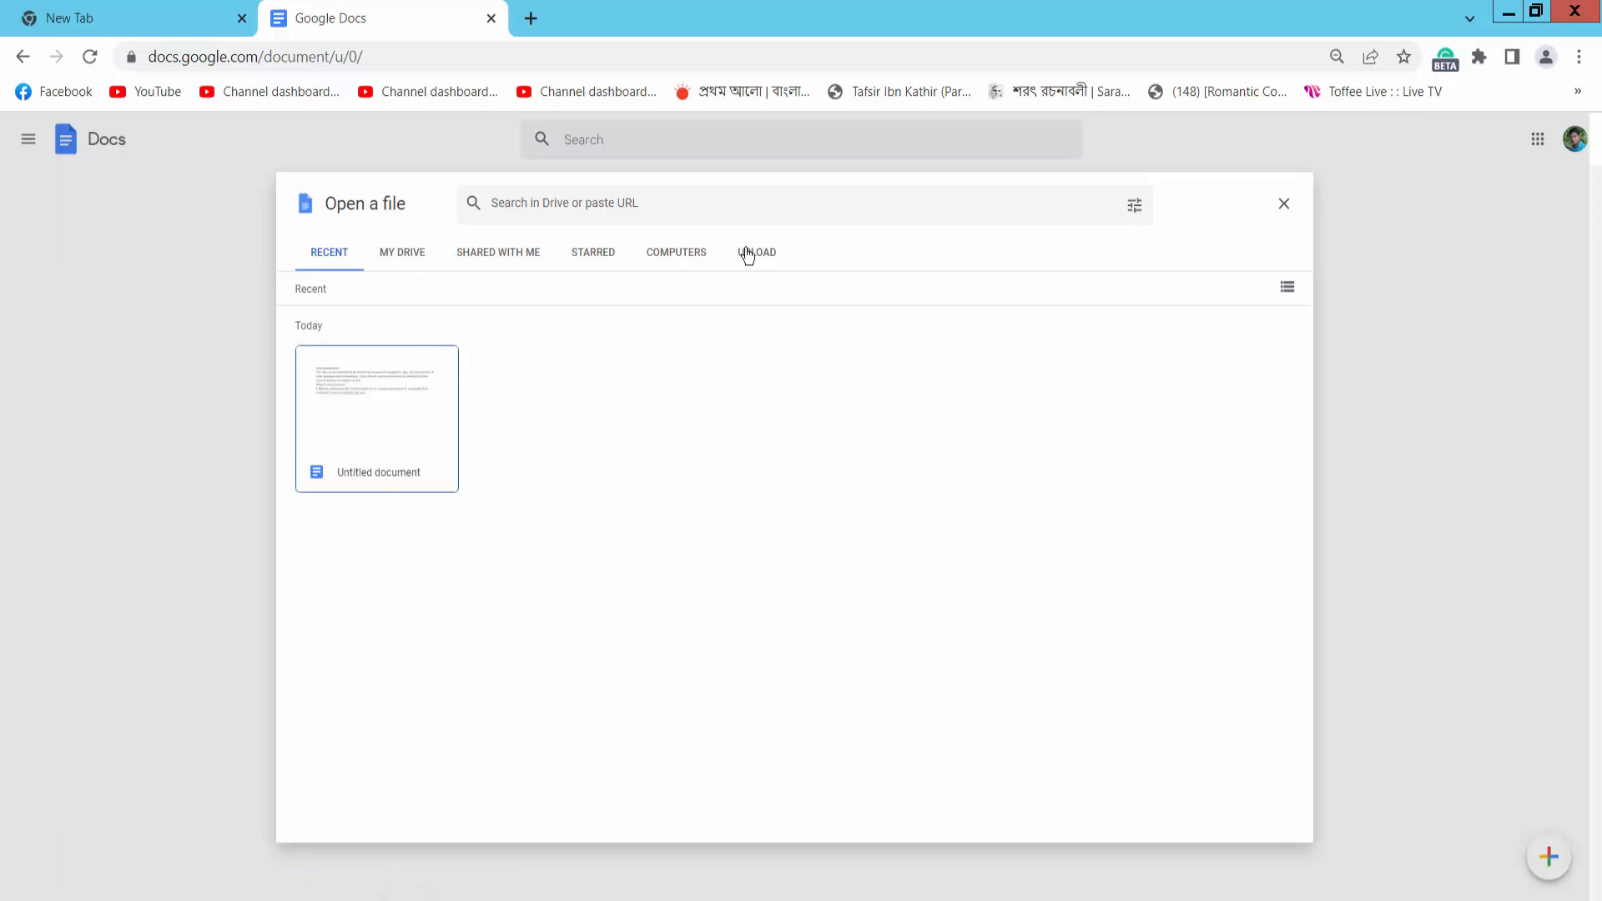
{"action": "left_click", "coordinate": [756, 252]}
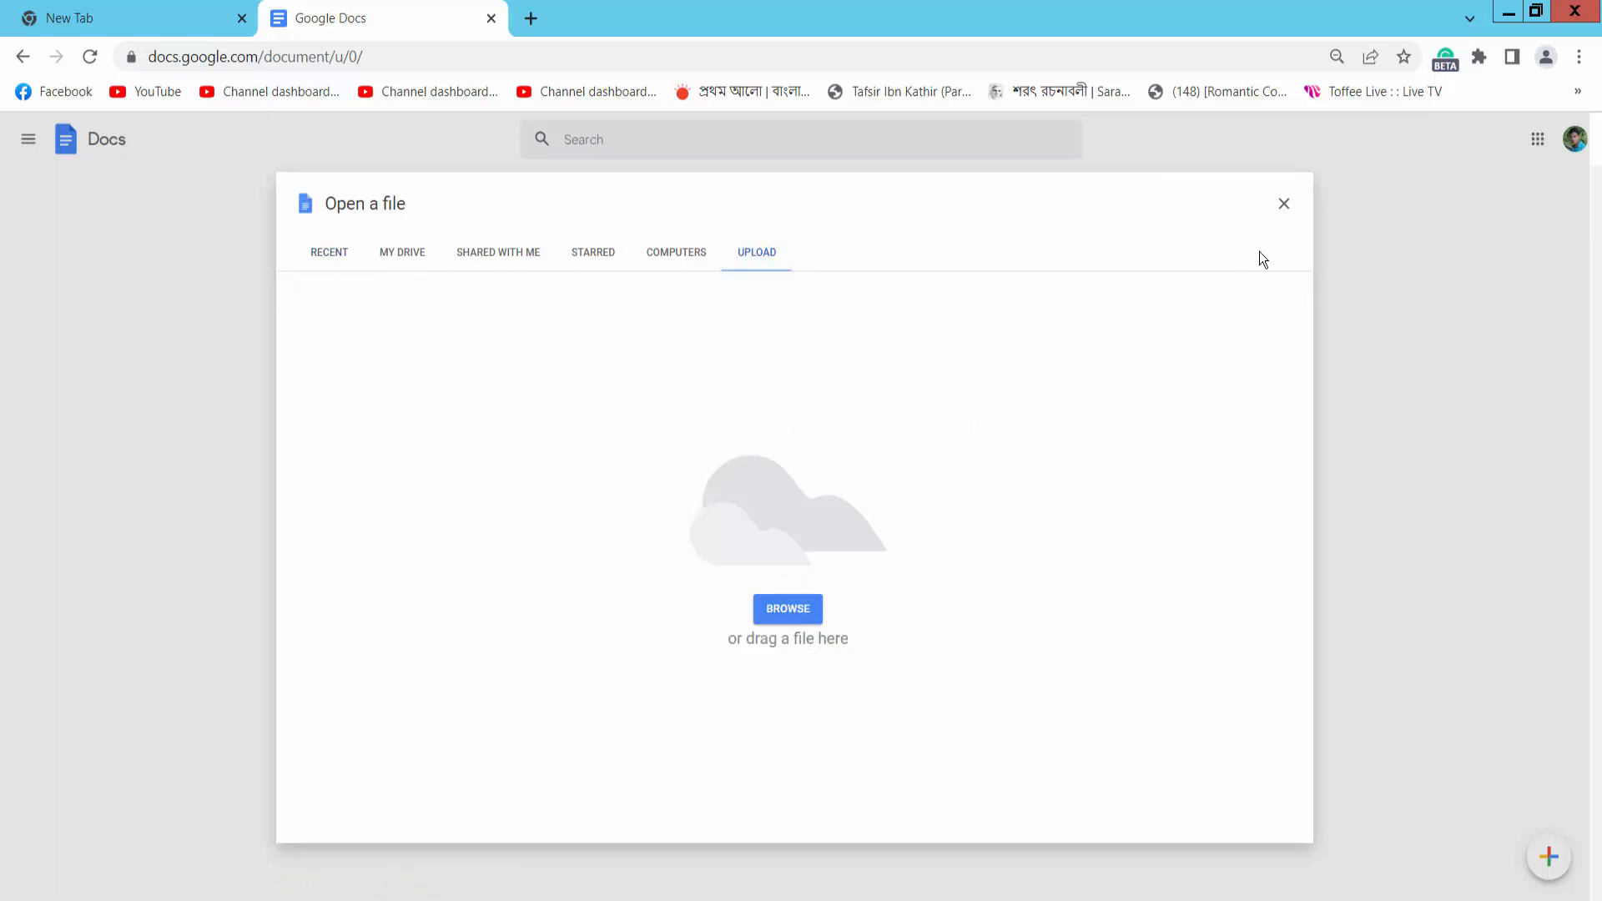
{"action": "left_click", "coordinate": [1284, 203]}
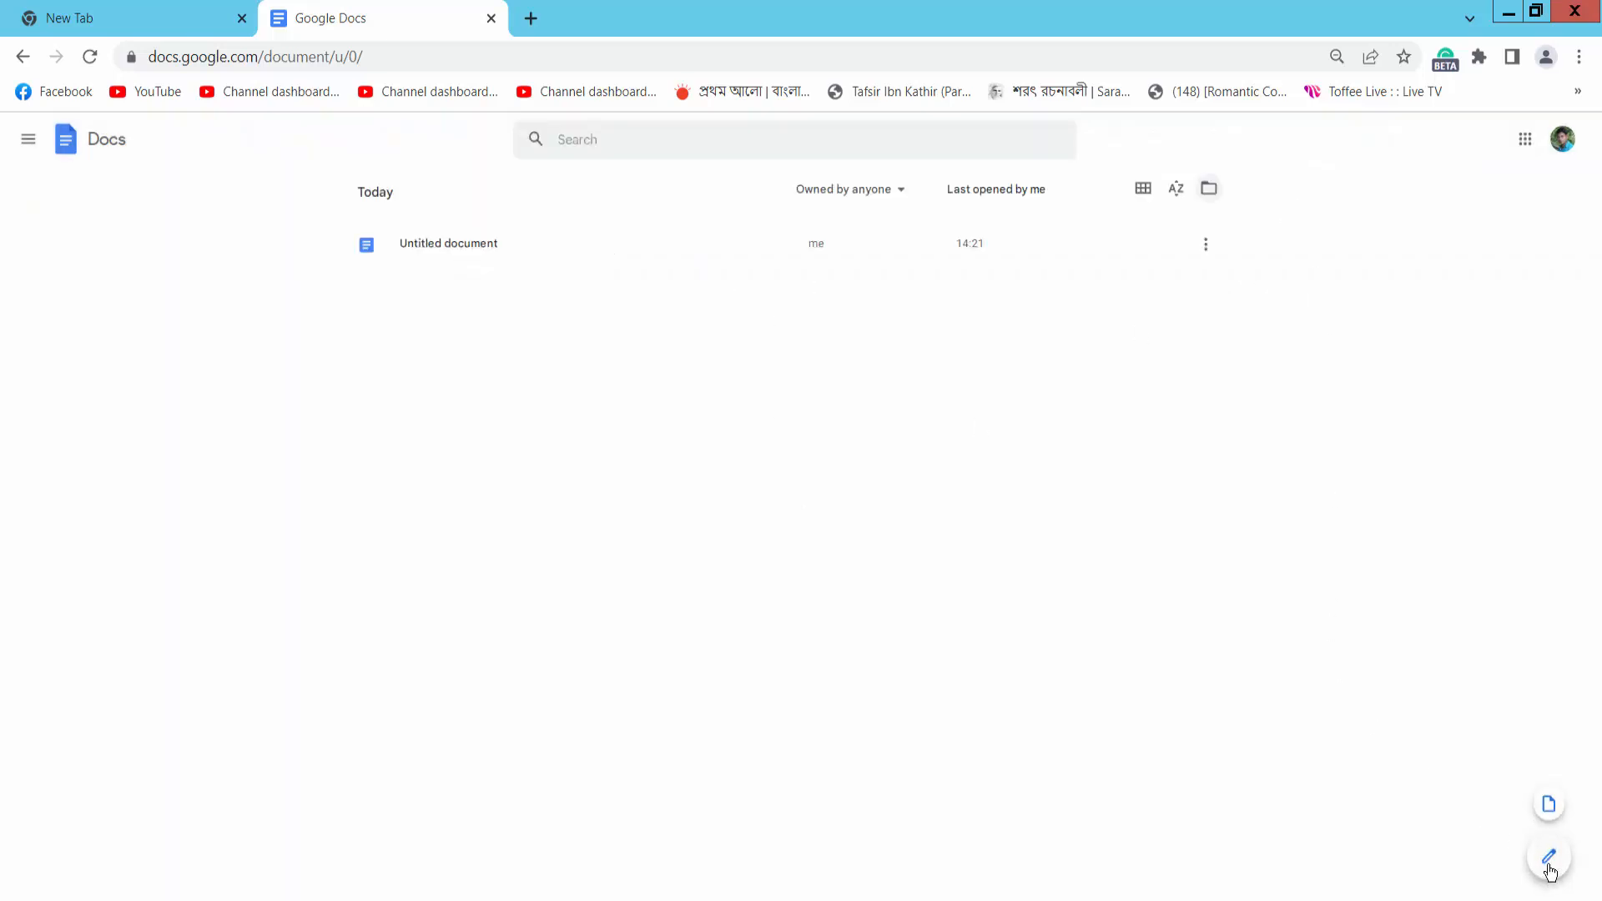
{"action": "mouse_move", "coordinate": [1549, 861]}
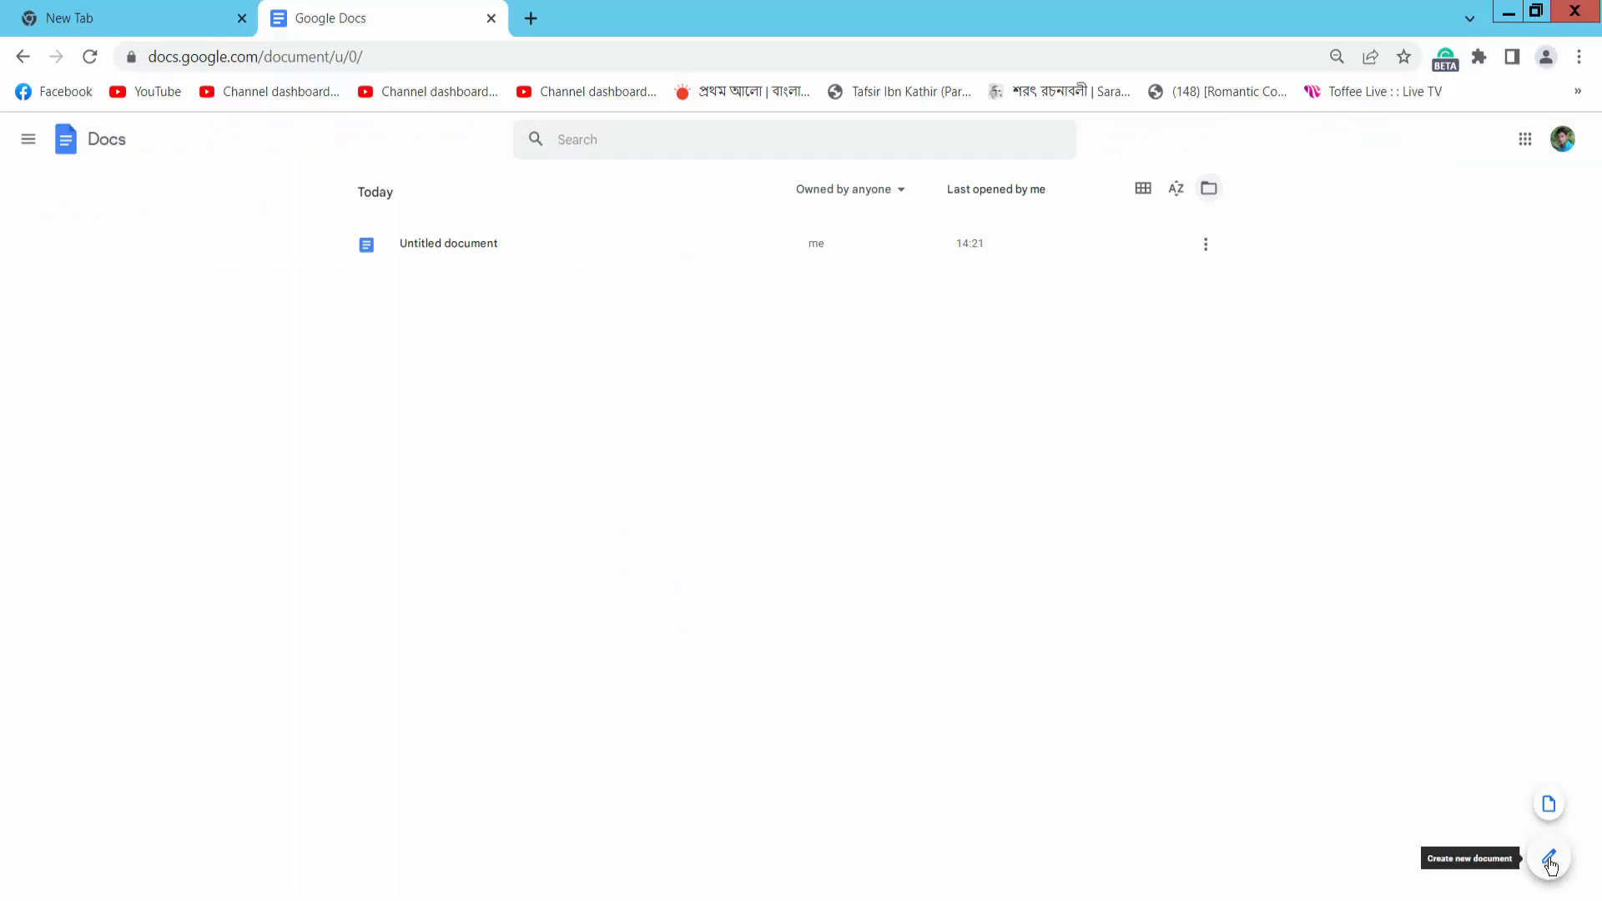
{"action": "left_click", "coordinate": [1549, 858]}
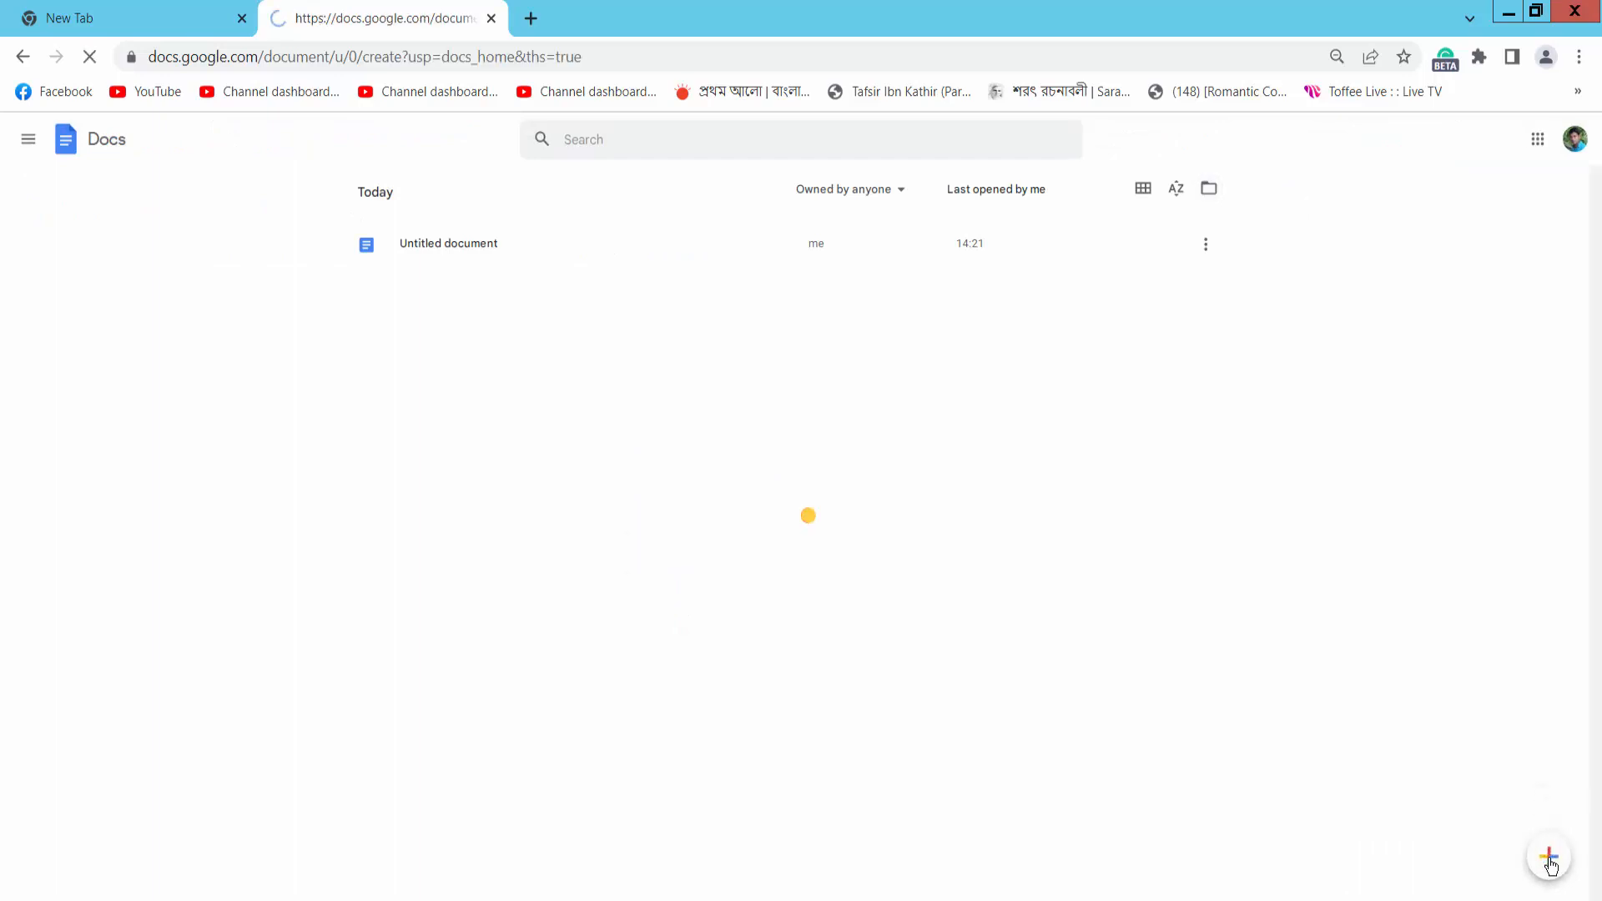
Paste the flower and grass photos and widen the flower photo by its right handle
{"action": "left_click", "coordinate": [1549, 856]}
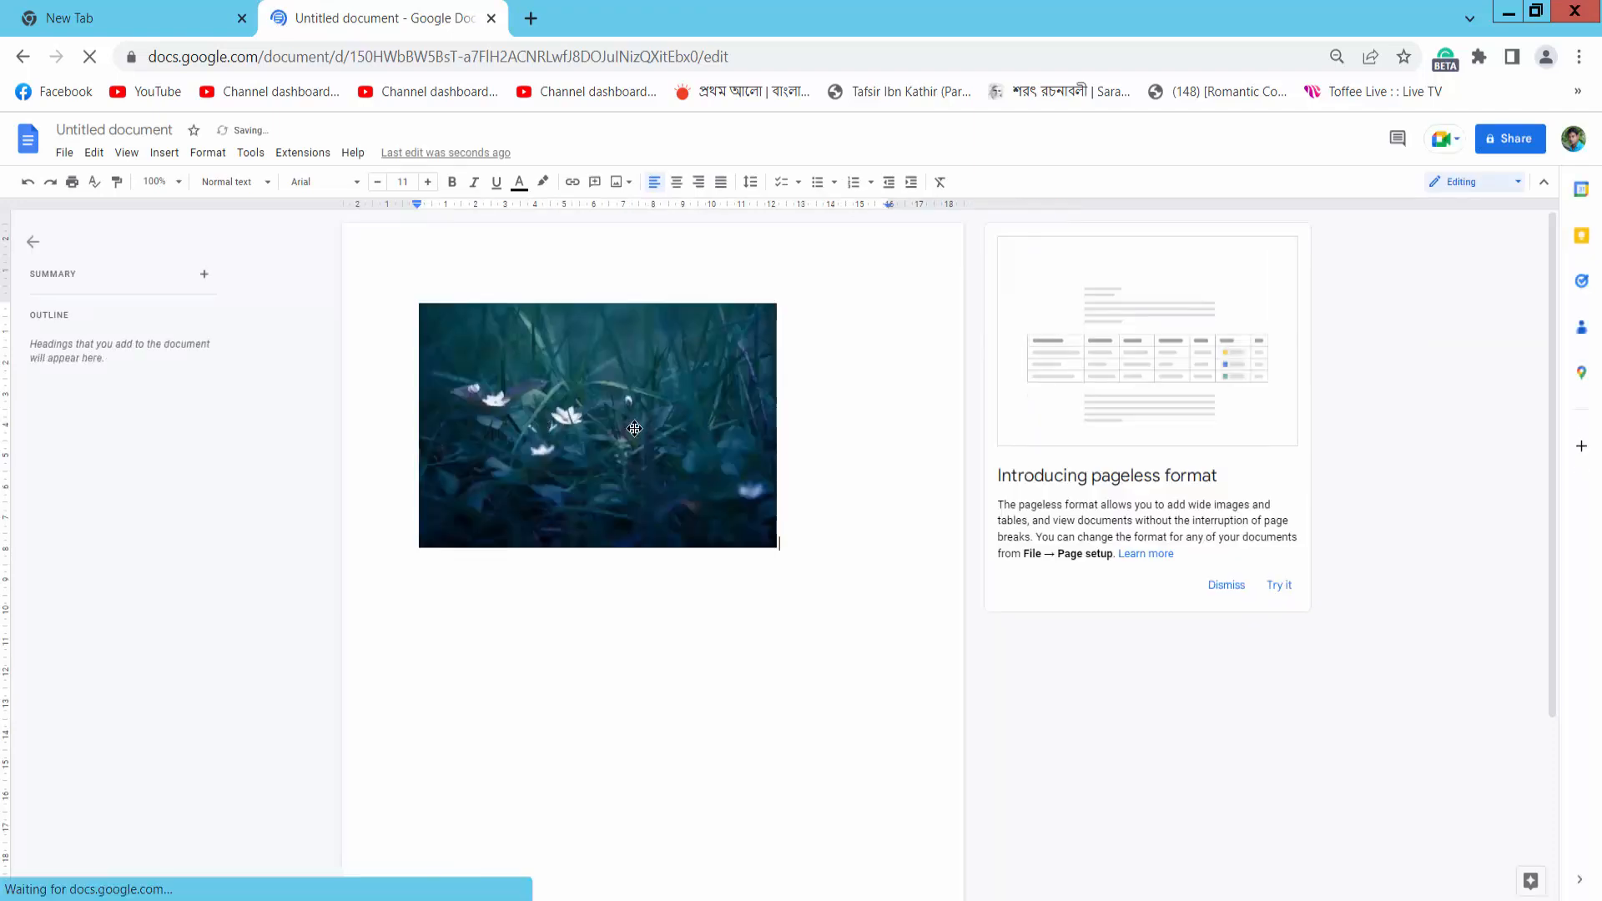
{"action": "left_click", "coordinate": [598, 426]}
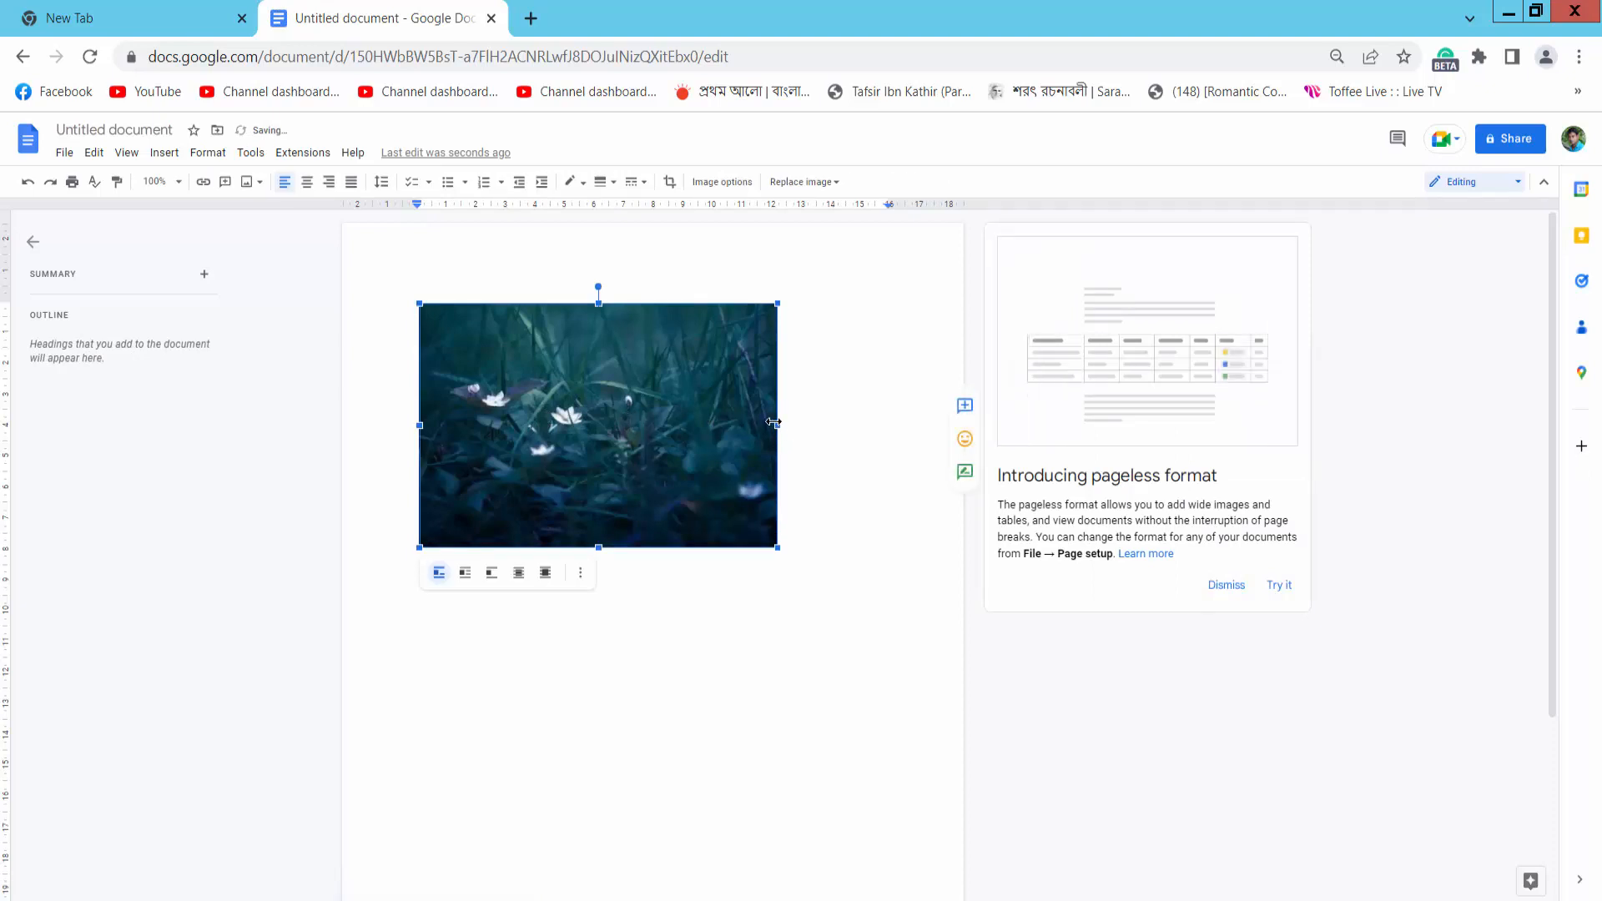
{"action": "left_click_drag", "start_coordinate": [776, 424], "coordinate": [840, 424]}
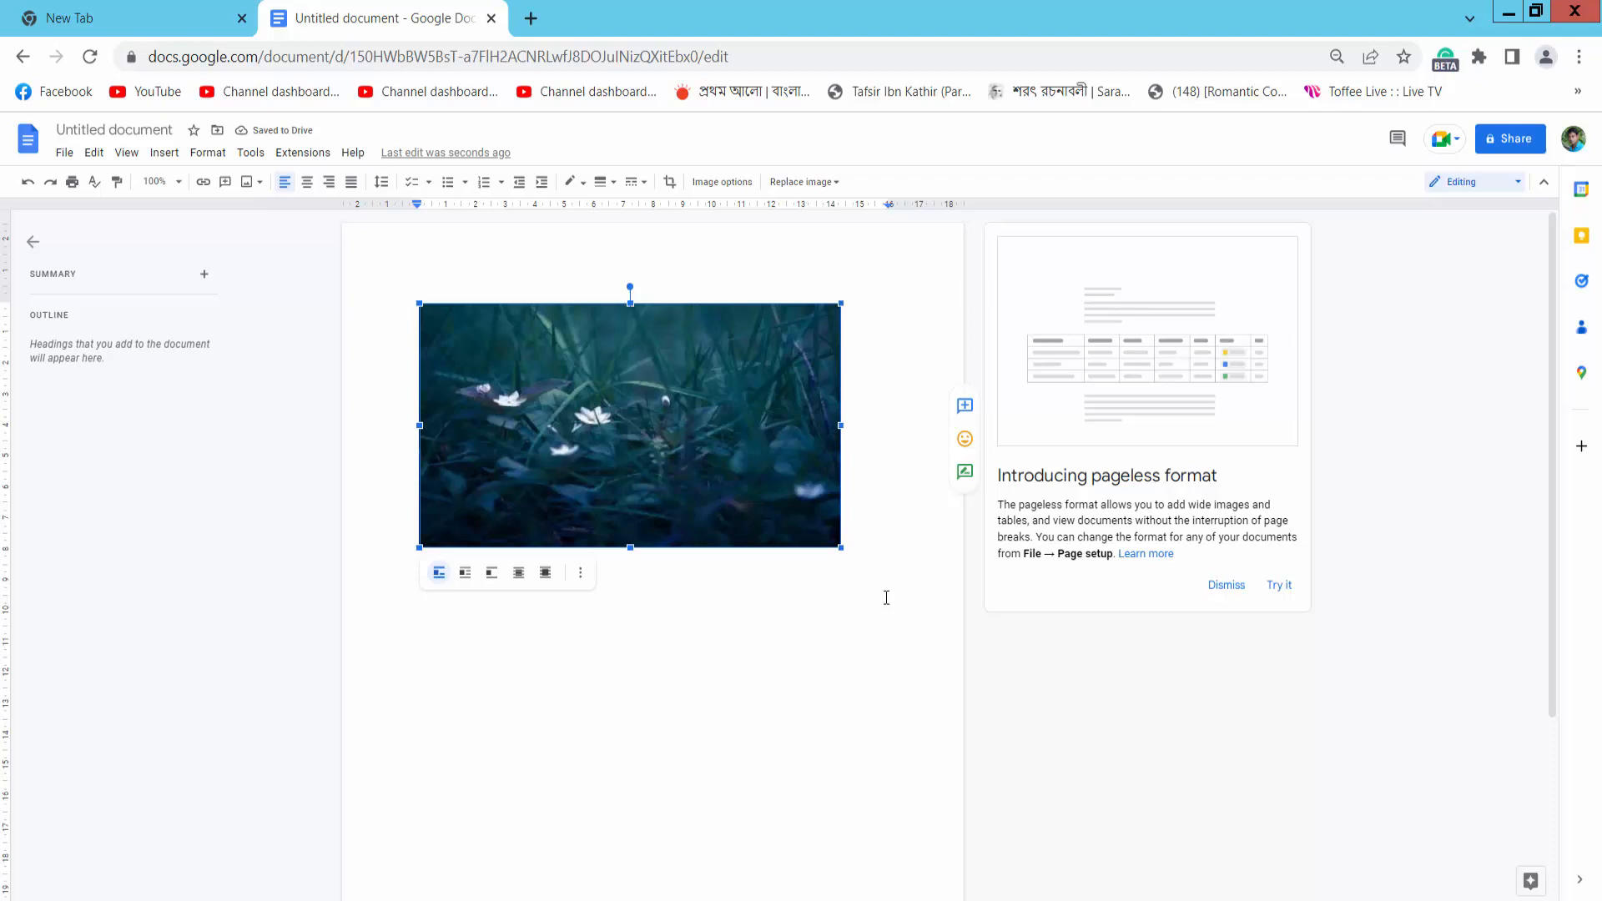
{"action": "left_click", "coordinate": [873, 571]}
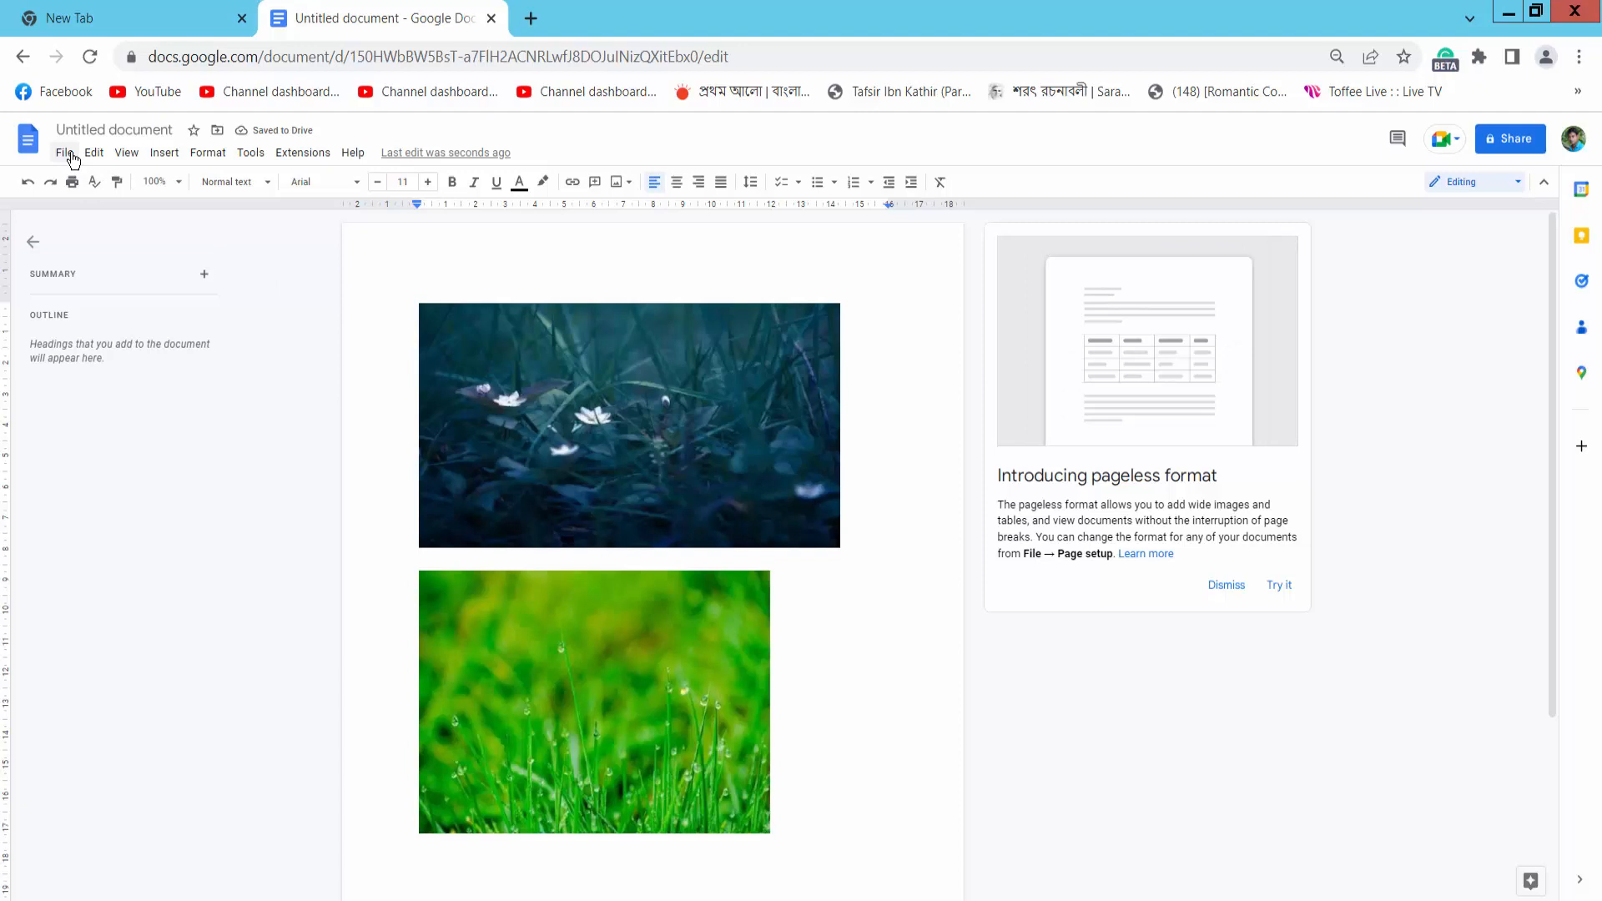
Show the File > Download format choices for the two-photo document
{"action": "left_click", "coordinate": [63, 152]}
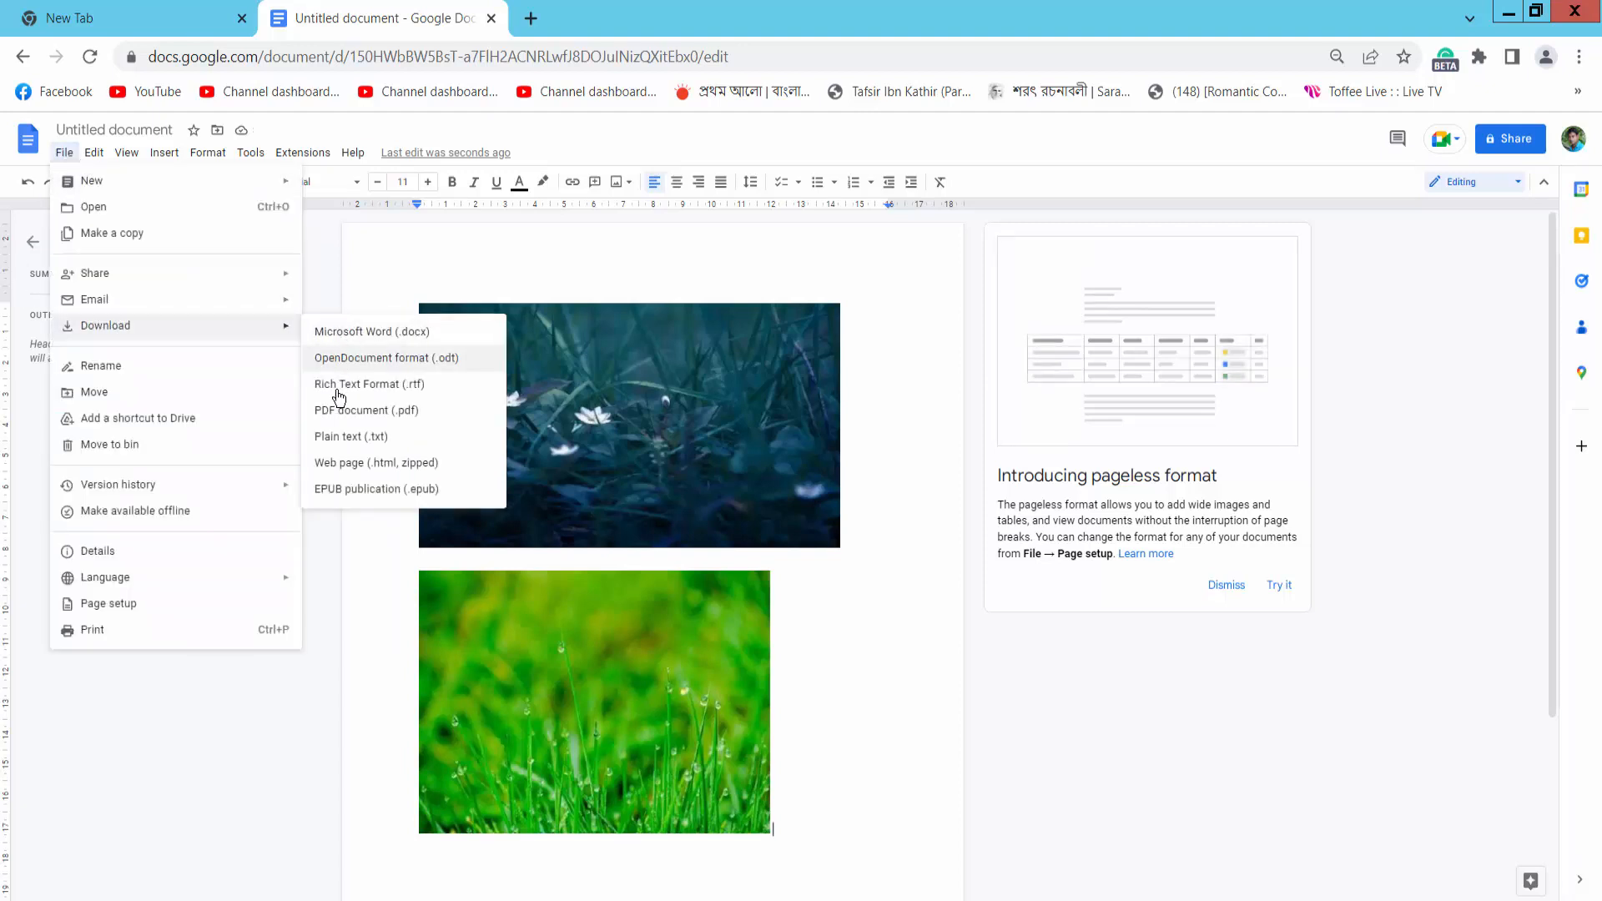
{"action": "mouse_move", "coordinate": [387, 339]}
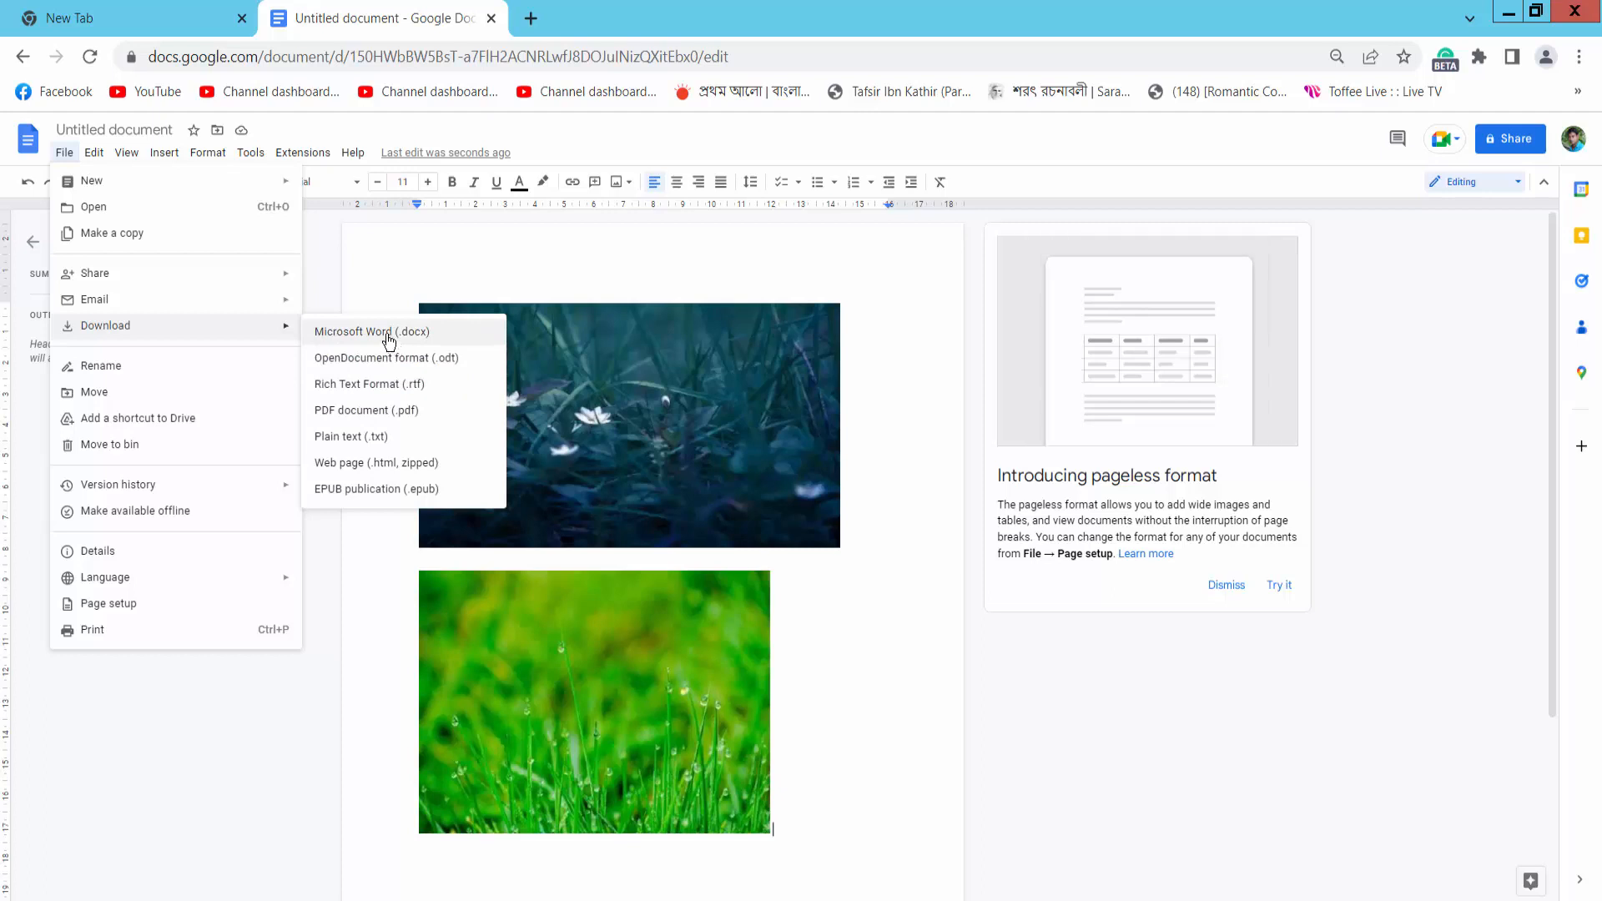
{"action": "mouse_move", "coordinate": [491, 457]}
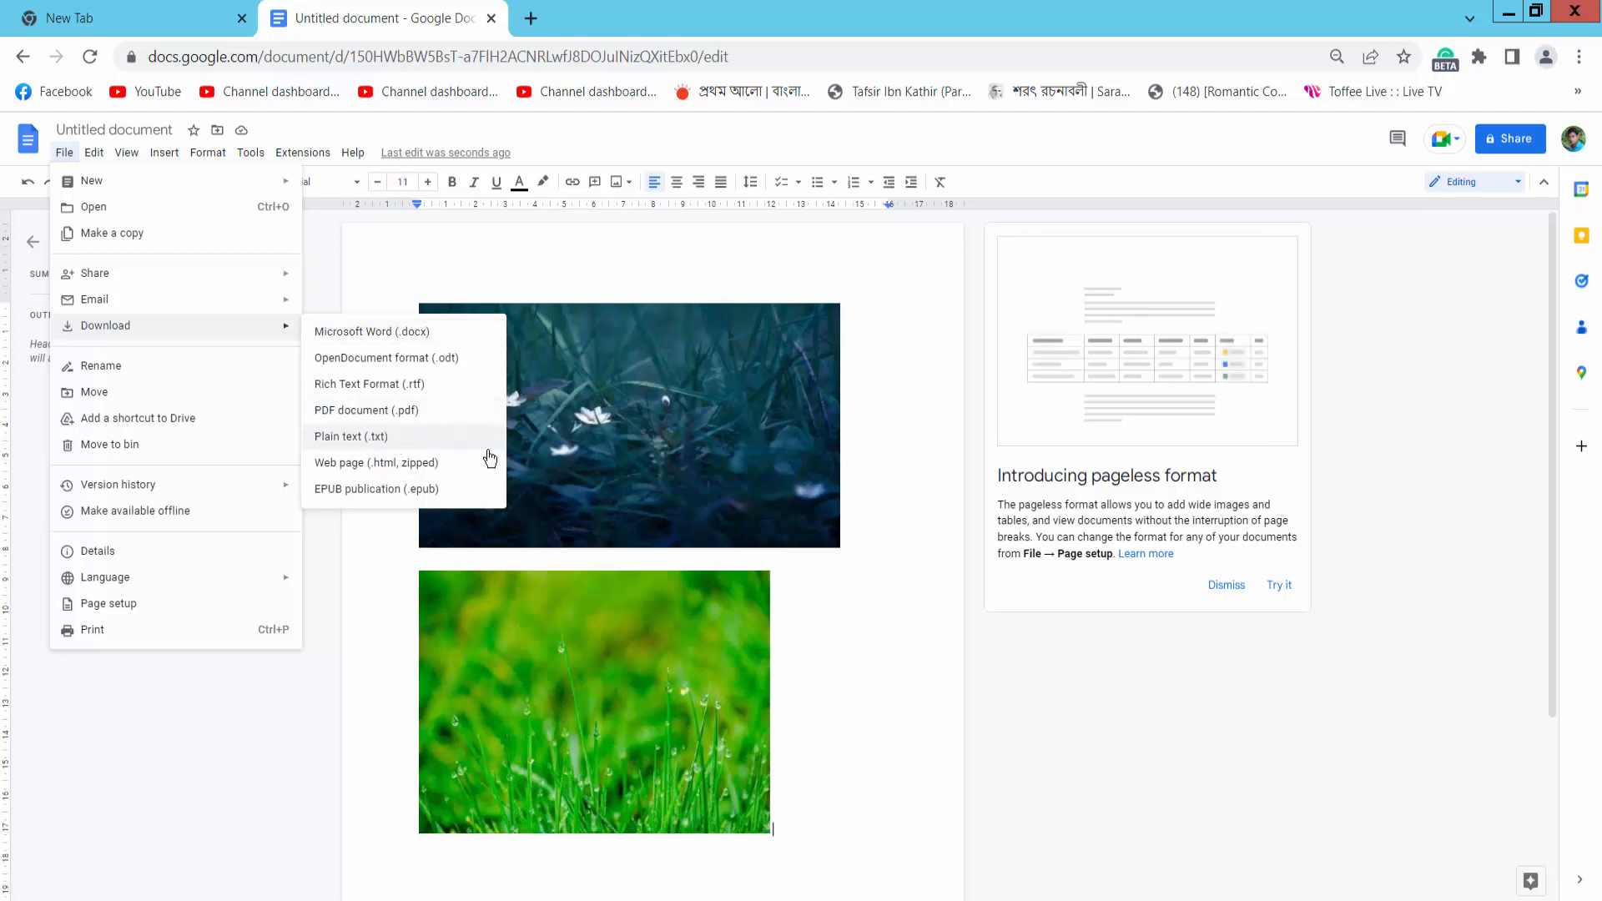
{"action": "mouse_move", "coordinate": [880, 756]}
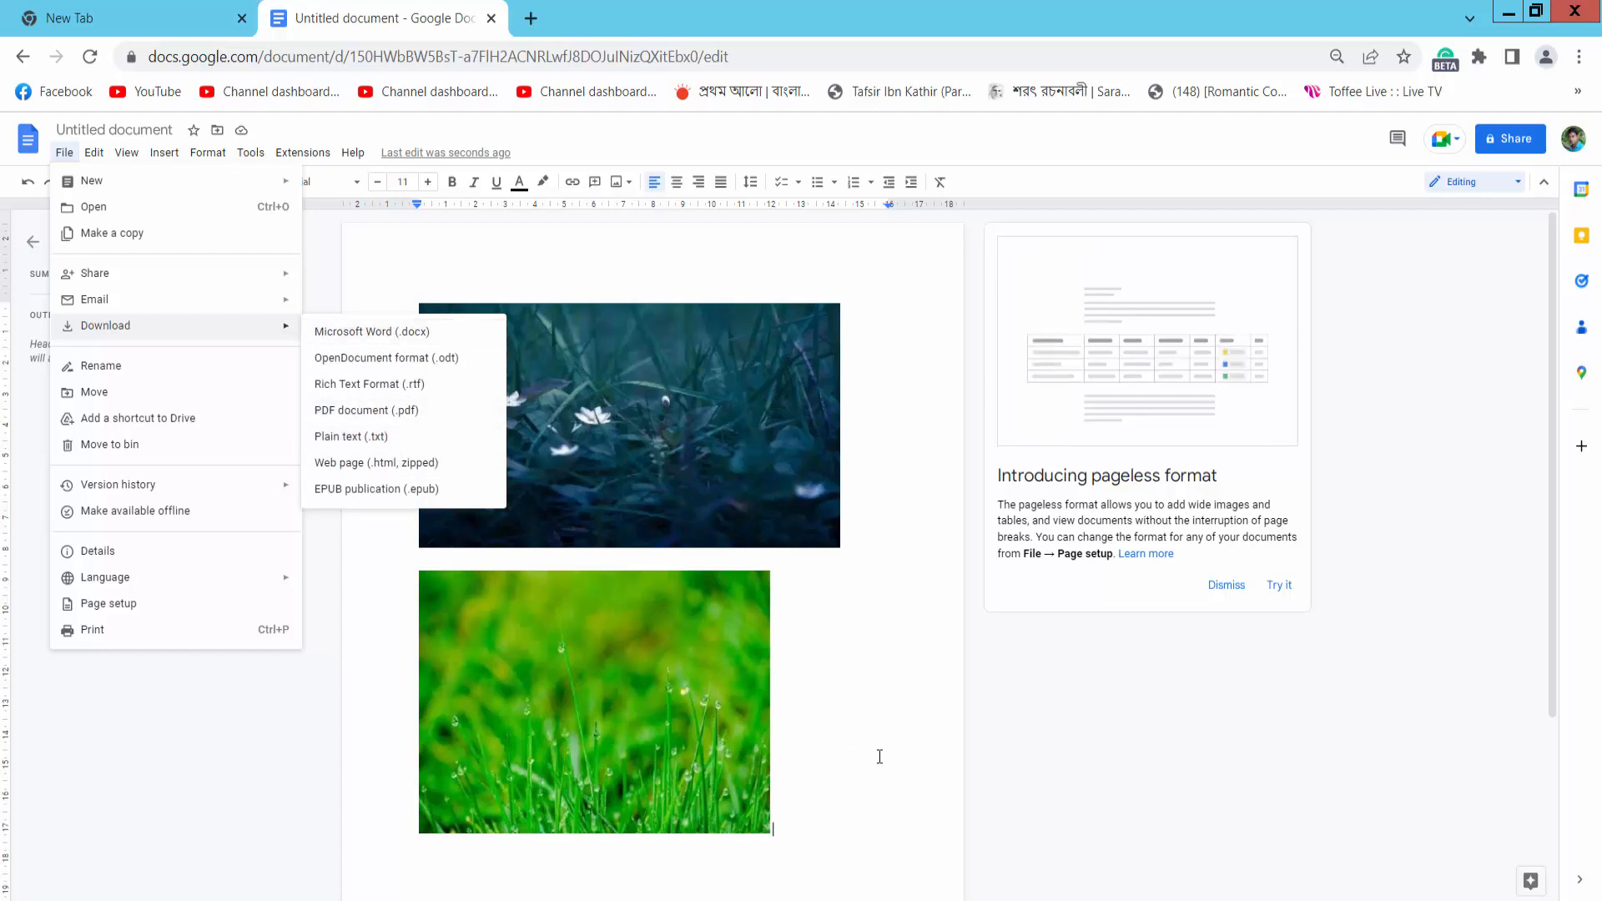